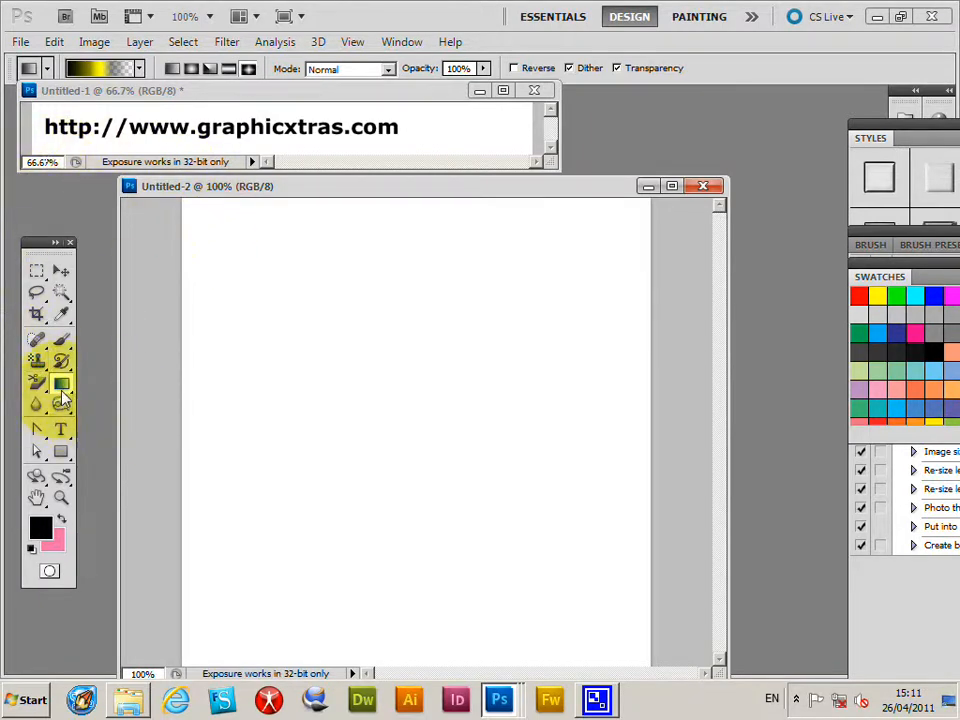
mouse_move(62, 385)
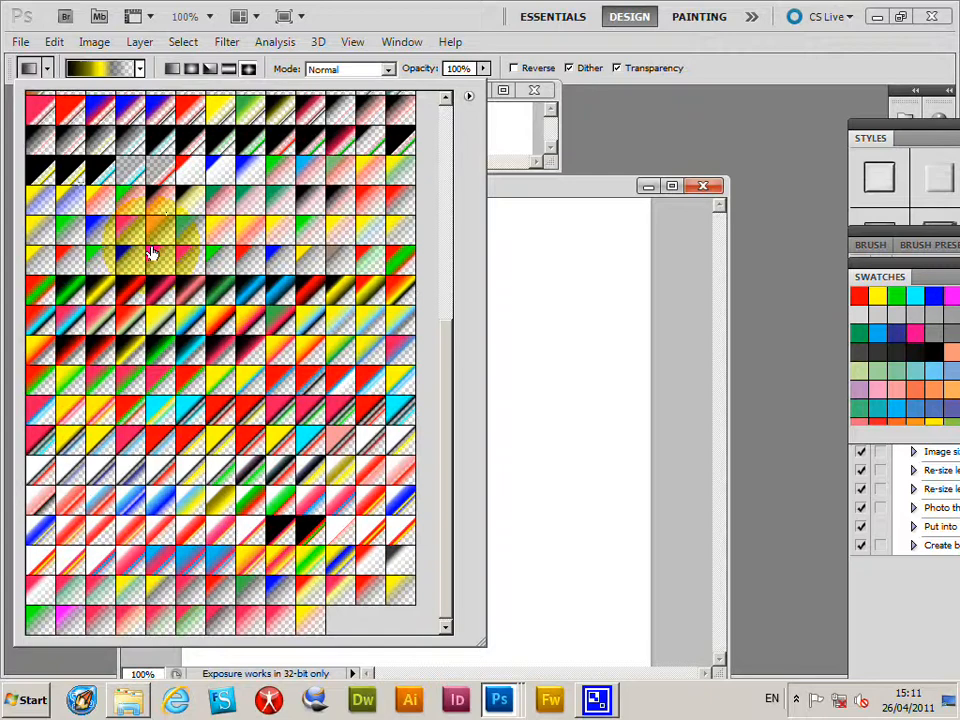
mouse_move(163, 307)
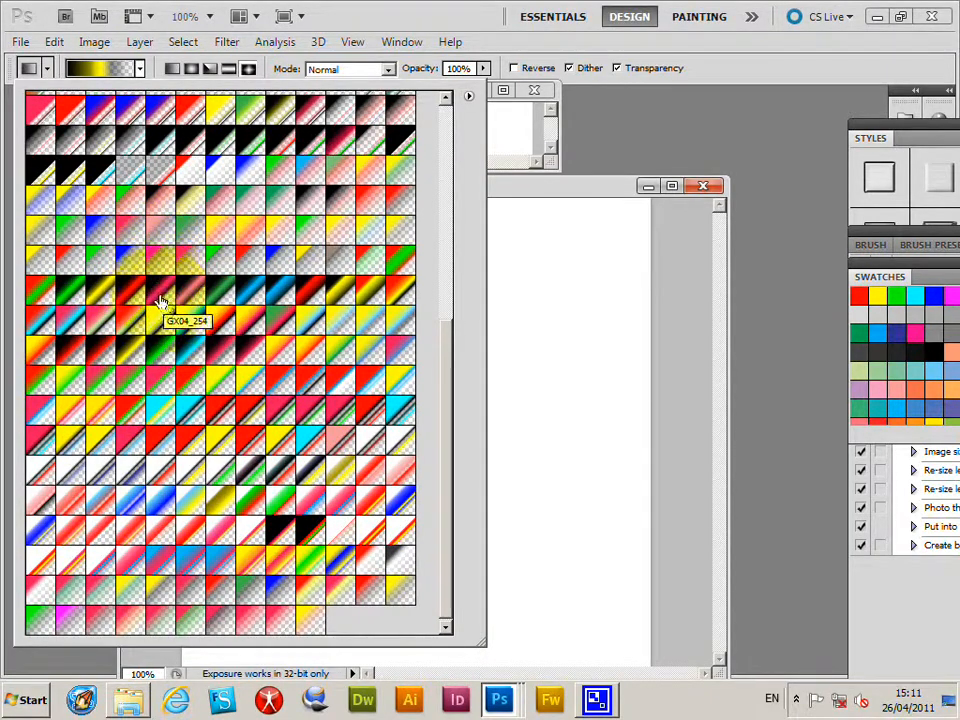
- Pick the orange-red-yellow preset from the gradient picker's library
click(162, 300)
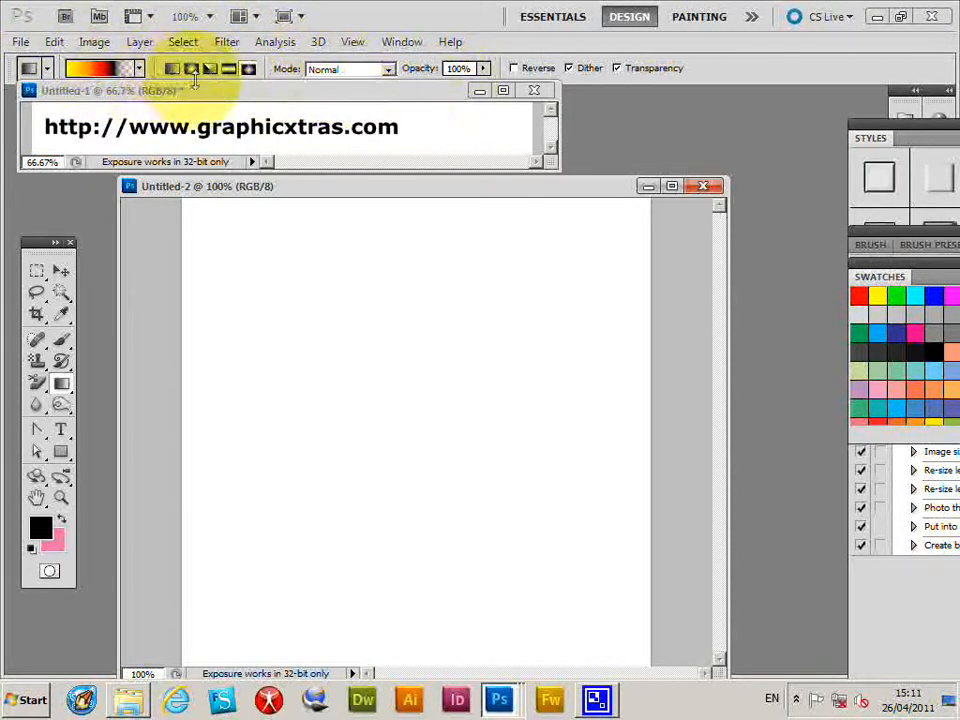
- Paint overlapping red-yellow radial spheres, then revert the canvas to blank white
click(170, 70)
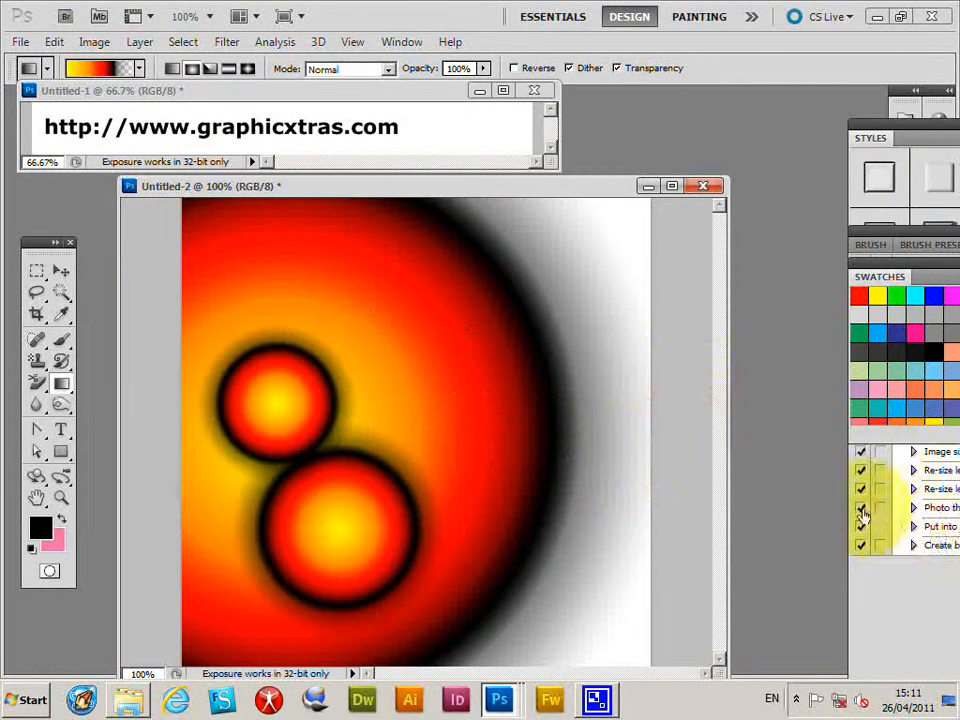
click(52, 42)
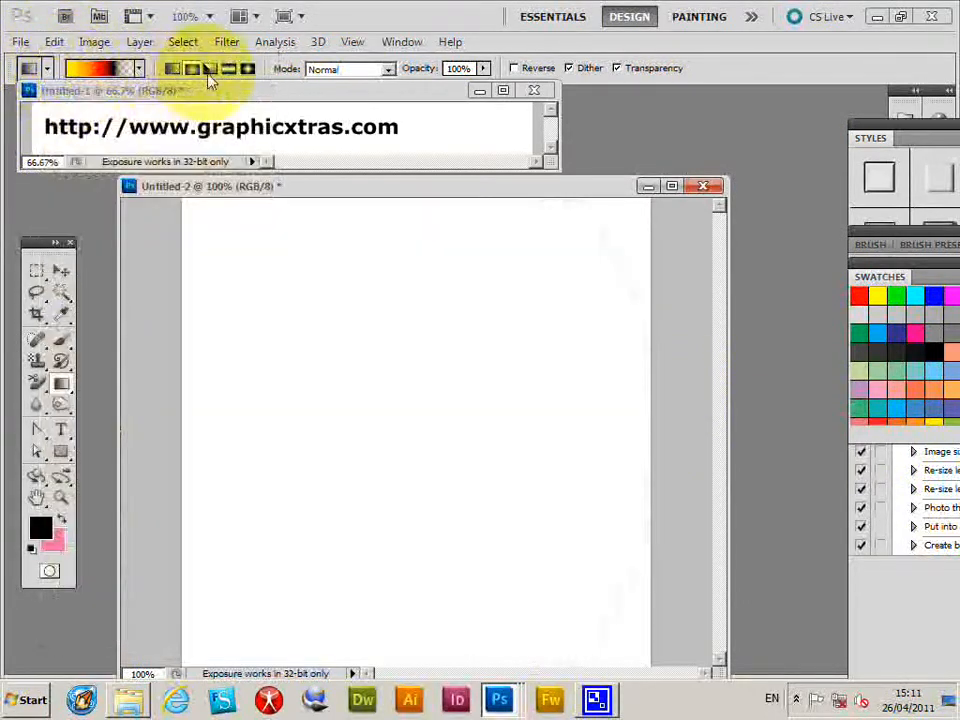
- Switch to Angle Gradient and paint two red-yellow angle gradients across the canvas
click(210, 70)
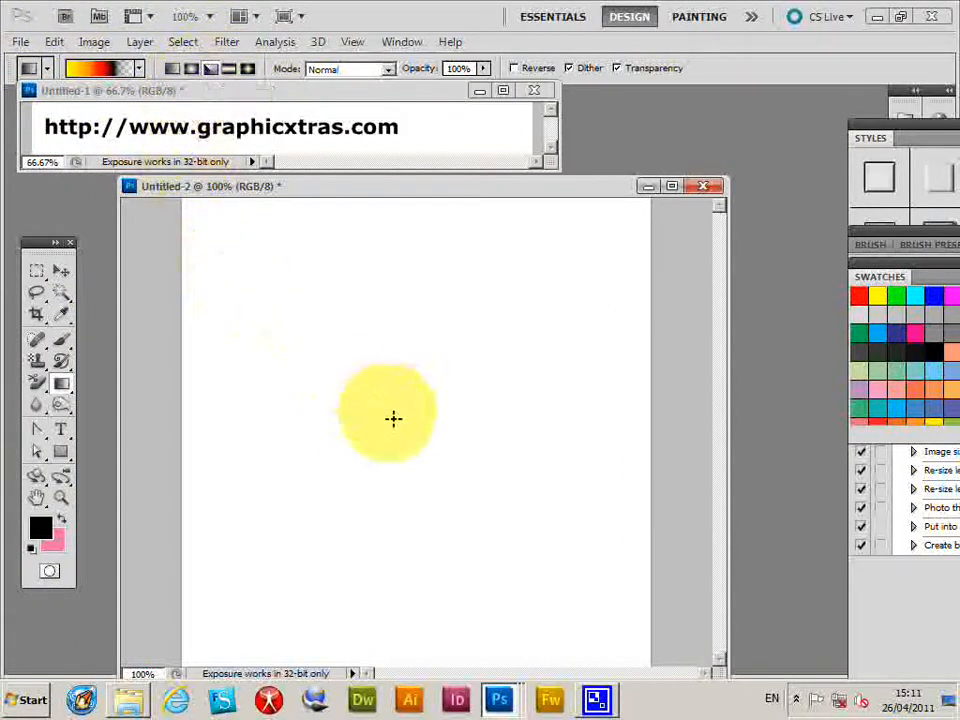
drag(393, 418, 432, 435)
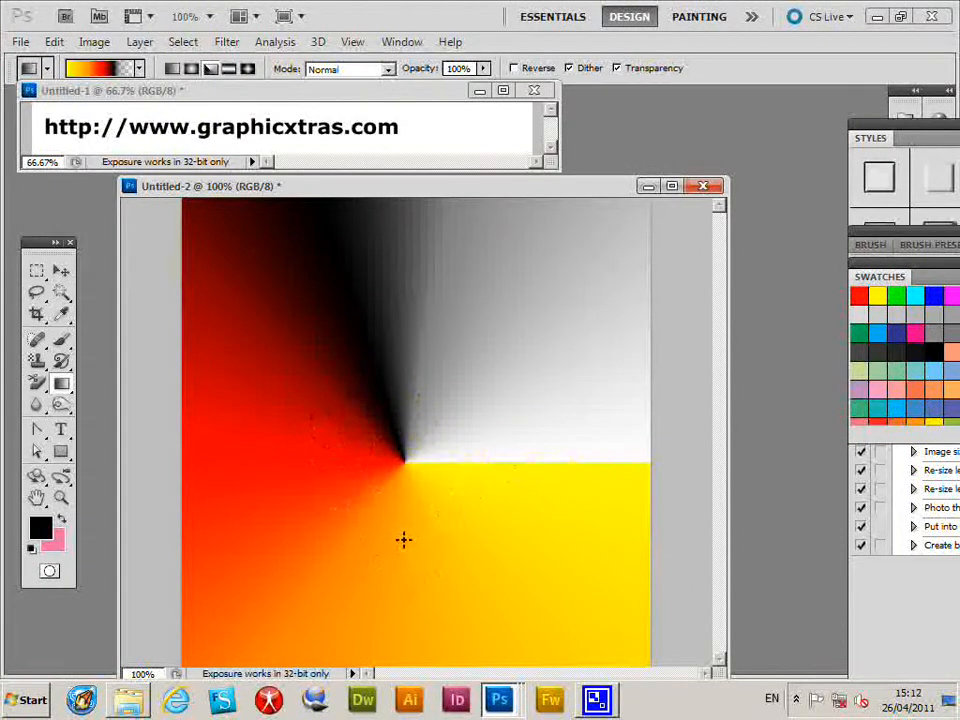
drag(405, 540, 470, 378)
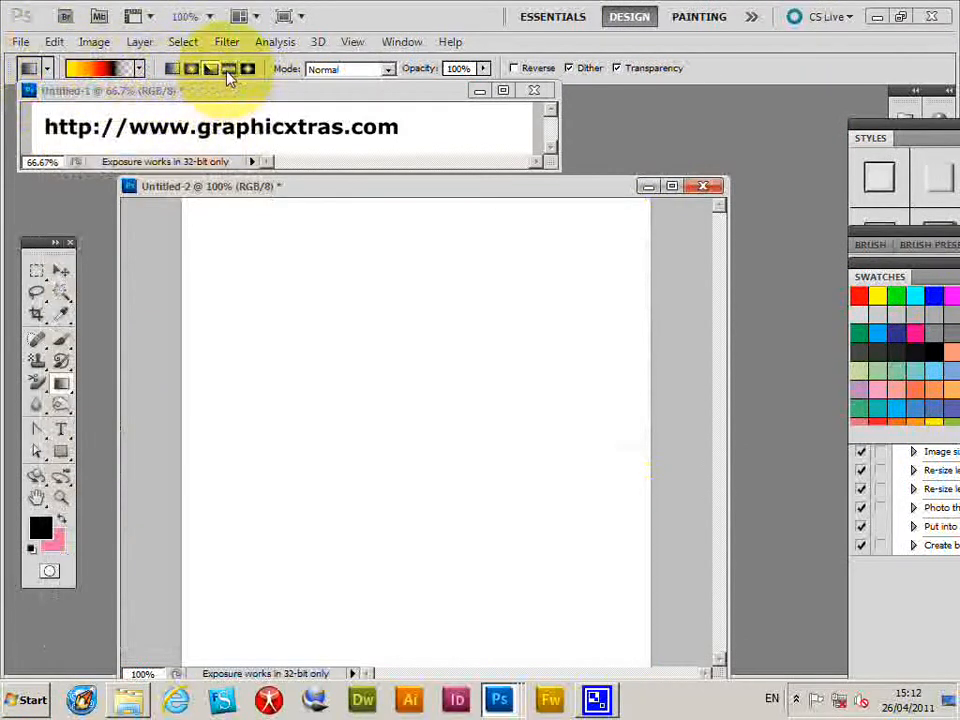
- Use Reflected Gradient to paint a horizontal yellow-red-black band
click(427, 338)
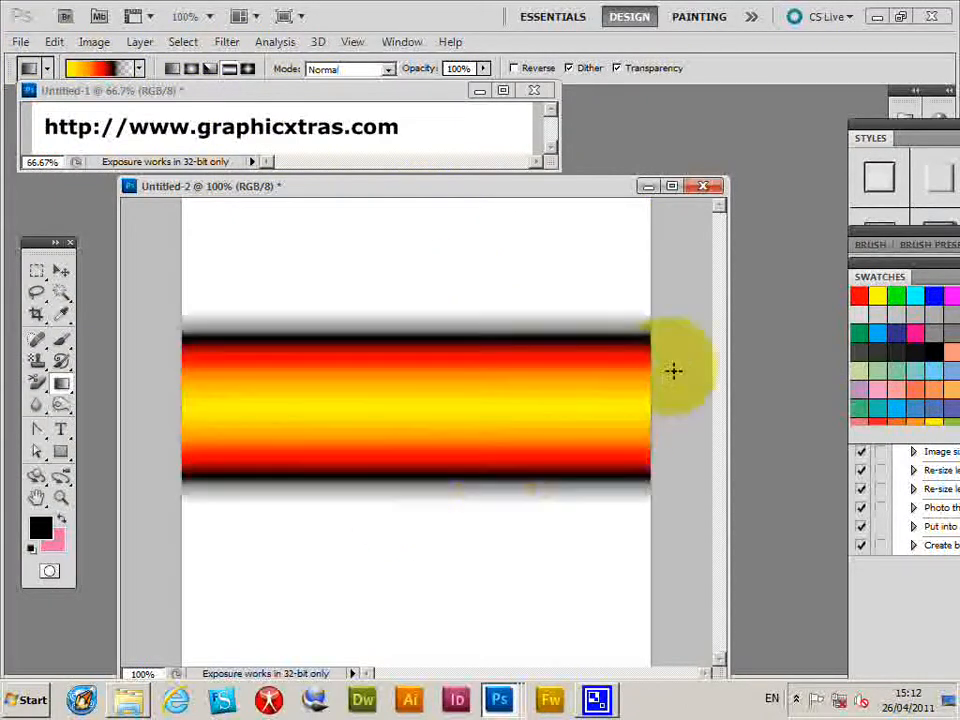
mouse_move(438, 307)
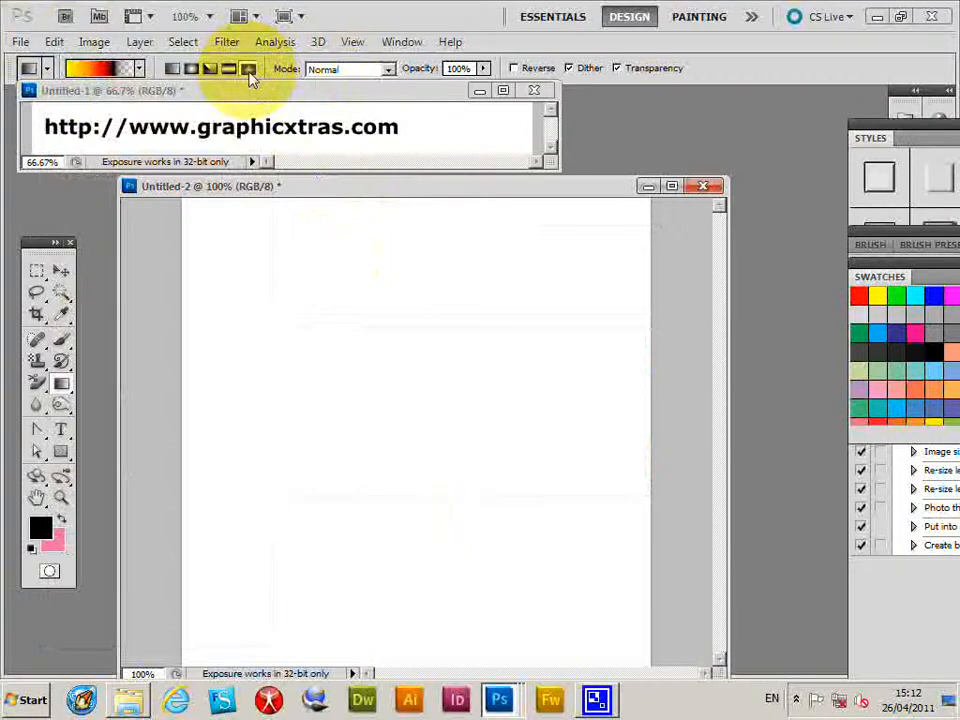
- Paint a diamond gradient, then enable Reverse to invert its colour order
click(360, 449)
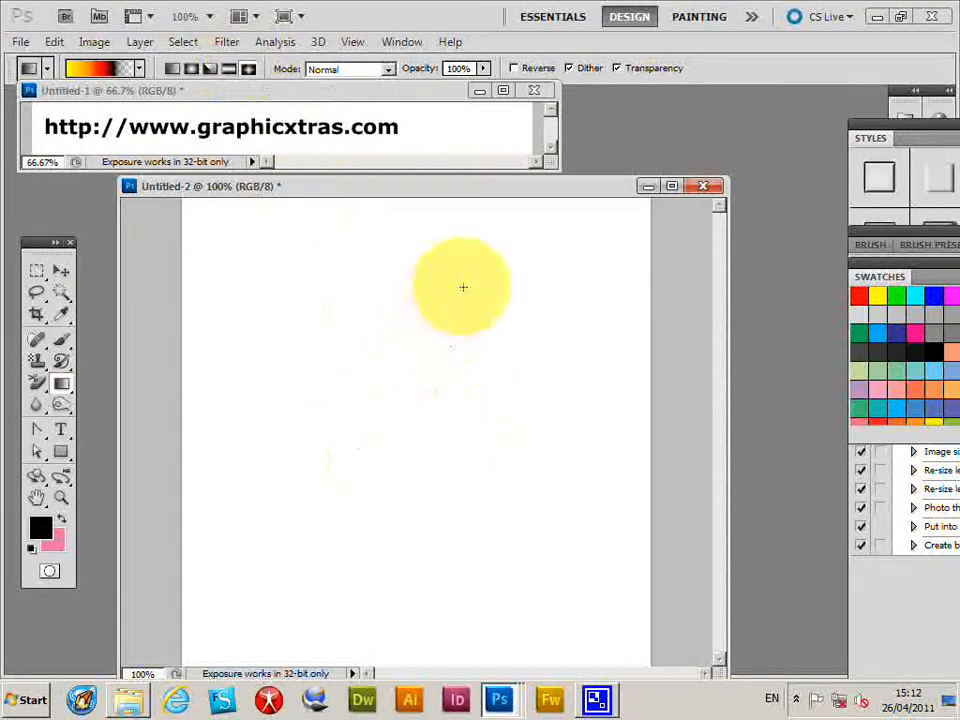
click(51, 44)
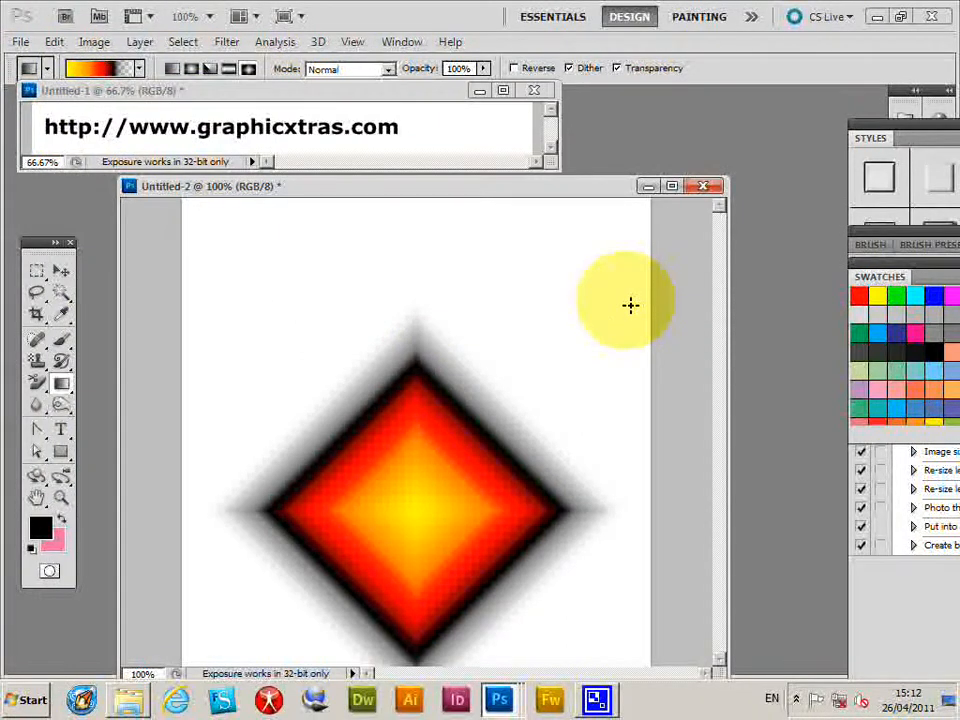
mouse_move(495, 70)
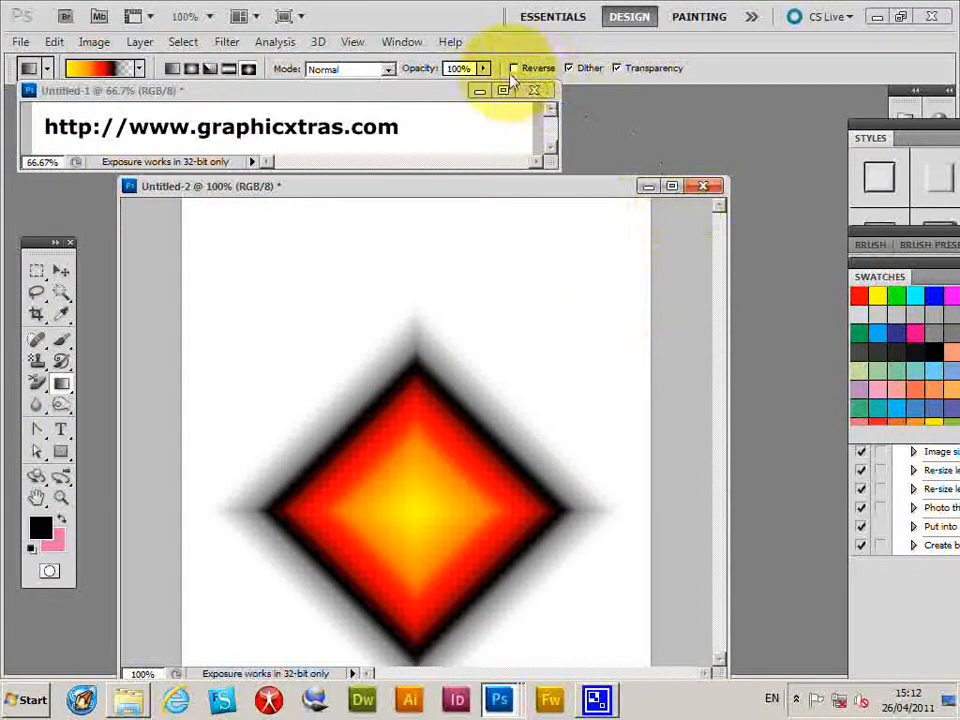
click(55, 43)
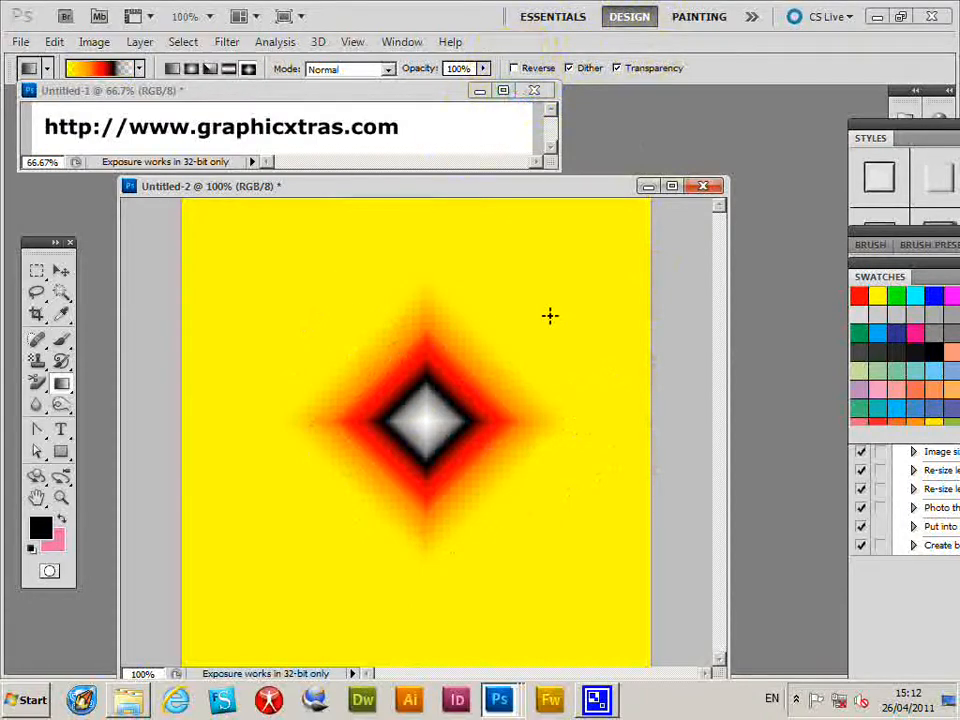
mouse_move(923, 393)
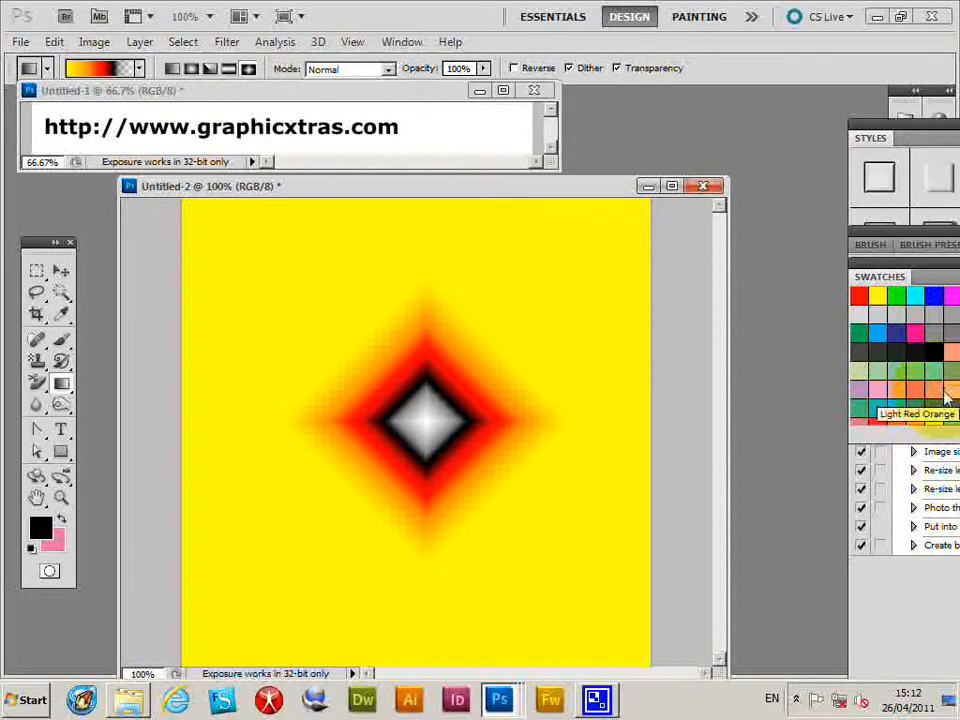
- Undo the diamond gradient with Edit > Undo Gradient
click(67, 42)
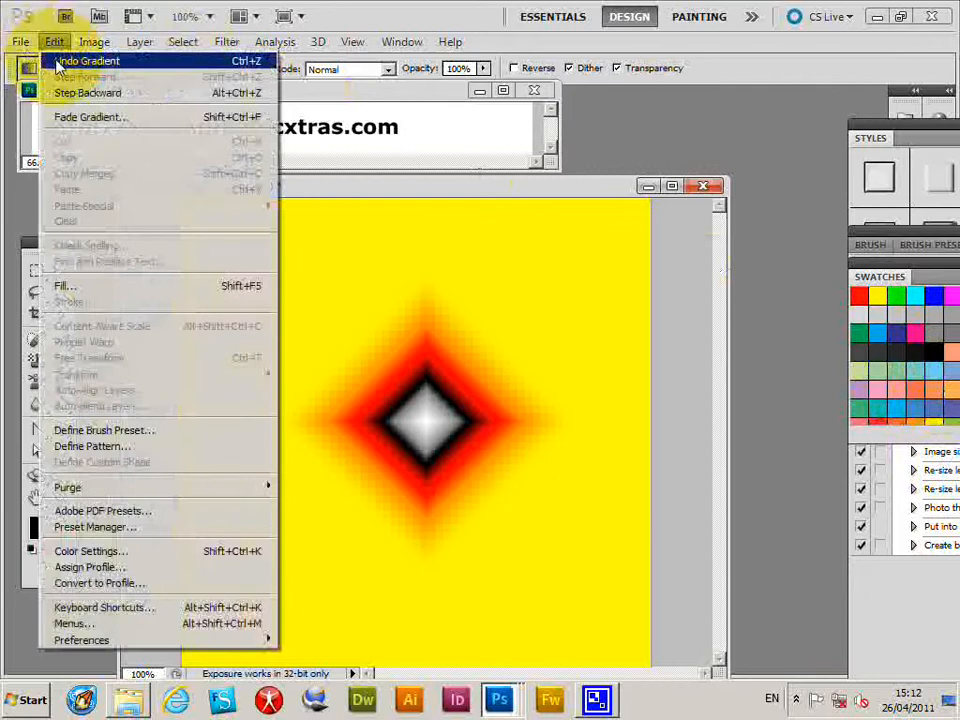
click(73, 73)
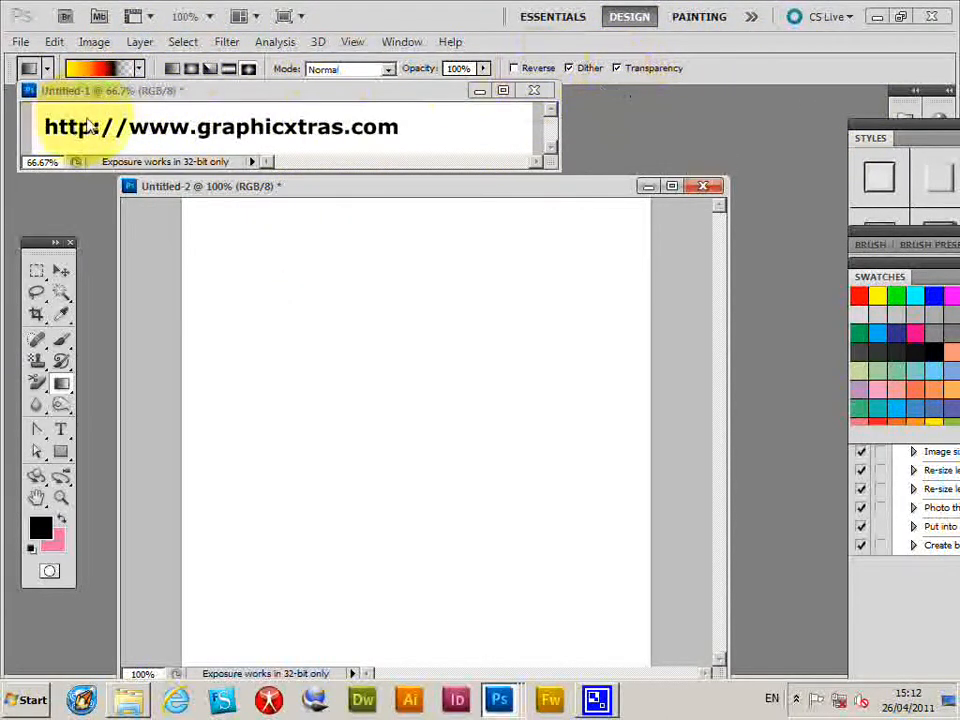
- Paint overlapping black-edged red-yellow diamond gradient squares across the canvas
click(303, 372)
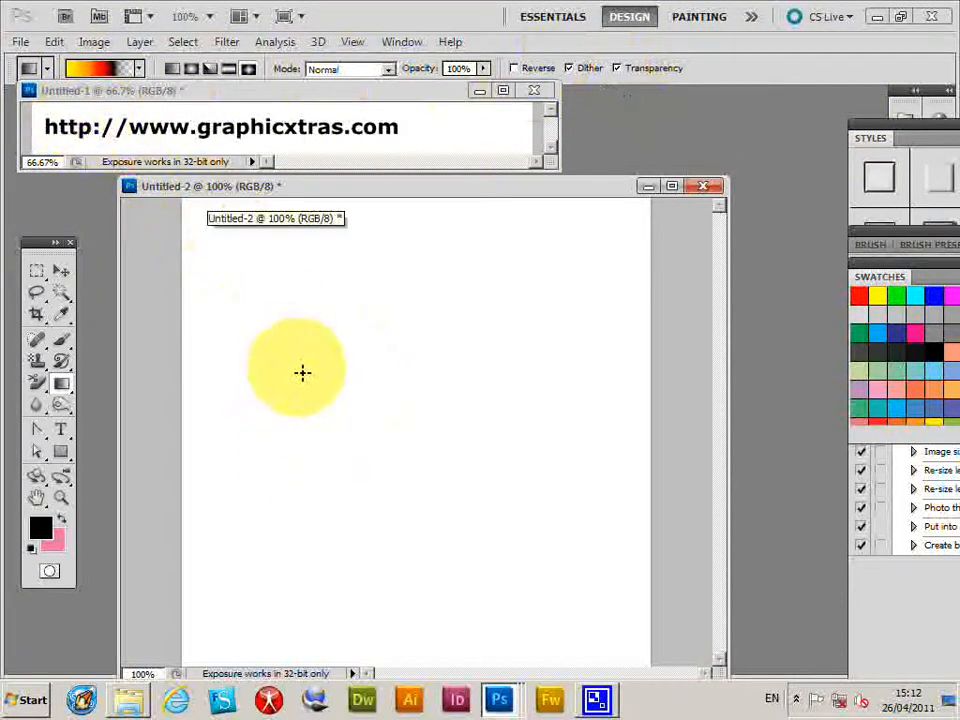
drag(300, 370, 460, 560)
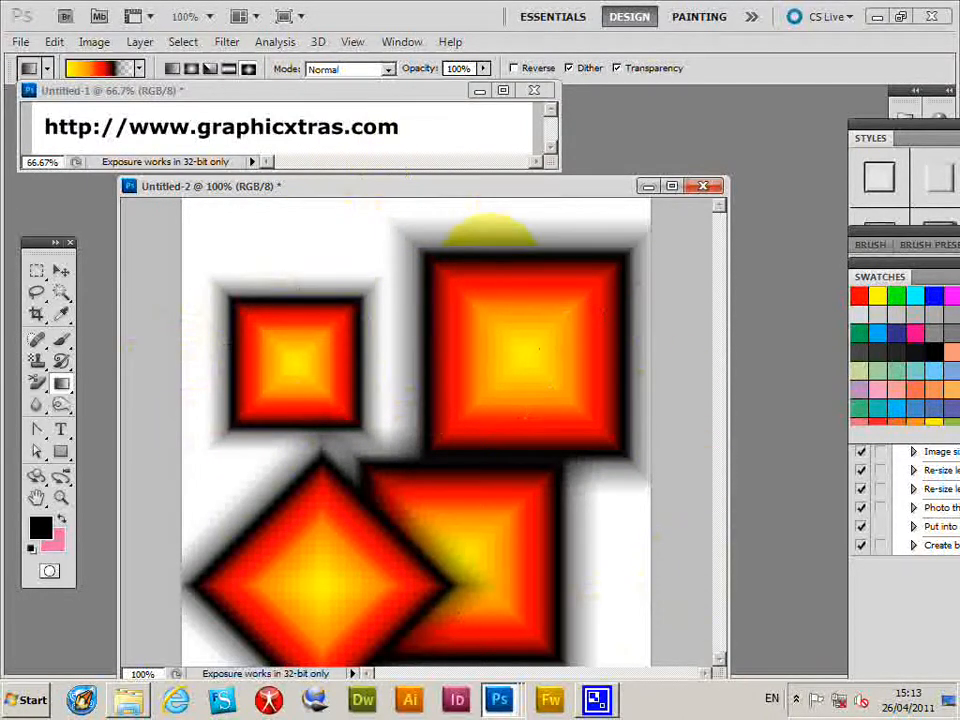
click(54, 43)
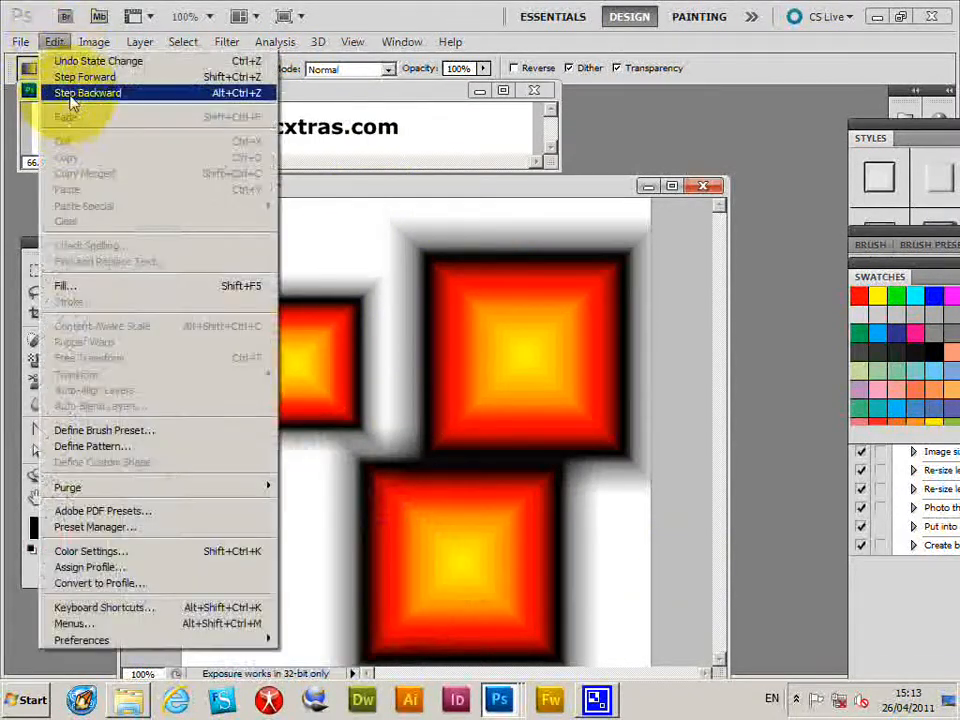
- Remove the square gradients with Edit > Step Backward
click(76, 95)
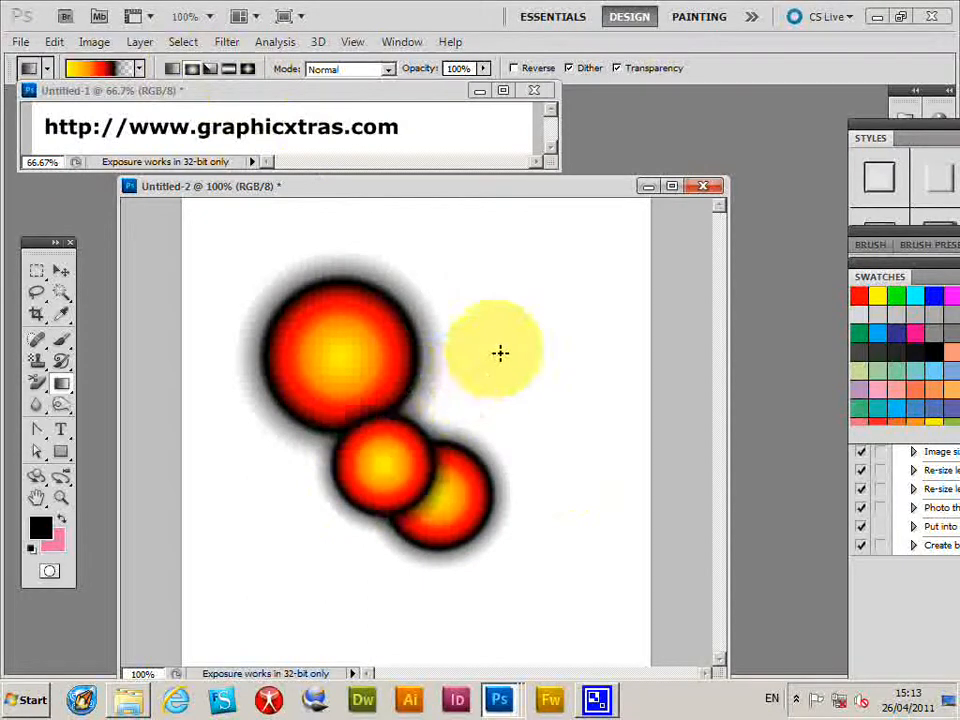
- Add a larger sphere and a small stacked sphere to the radial cluster
click(500, 352)
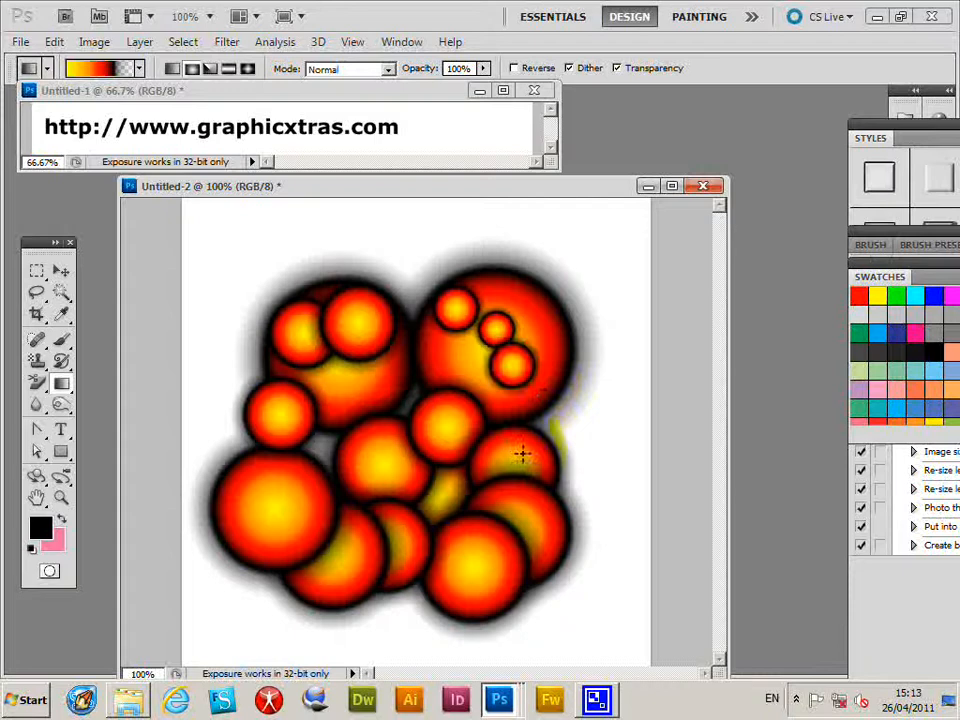
click(628, 413)
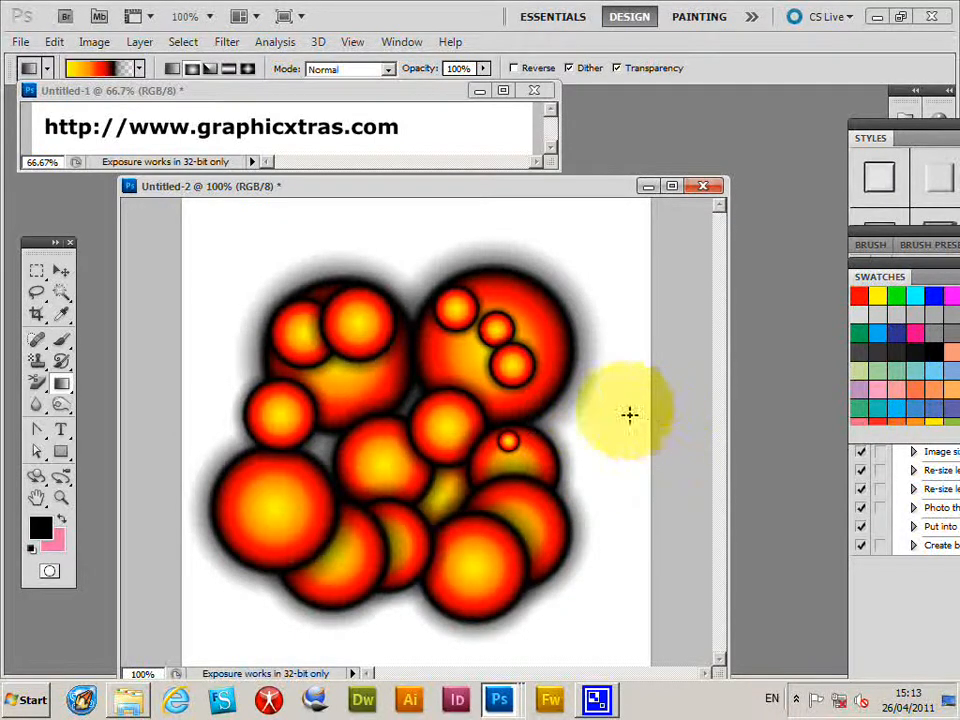